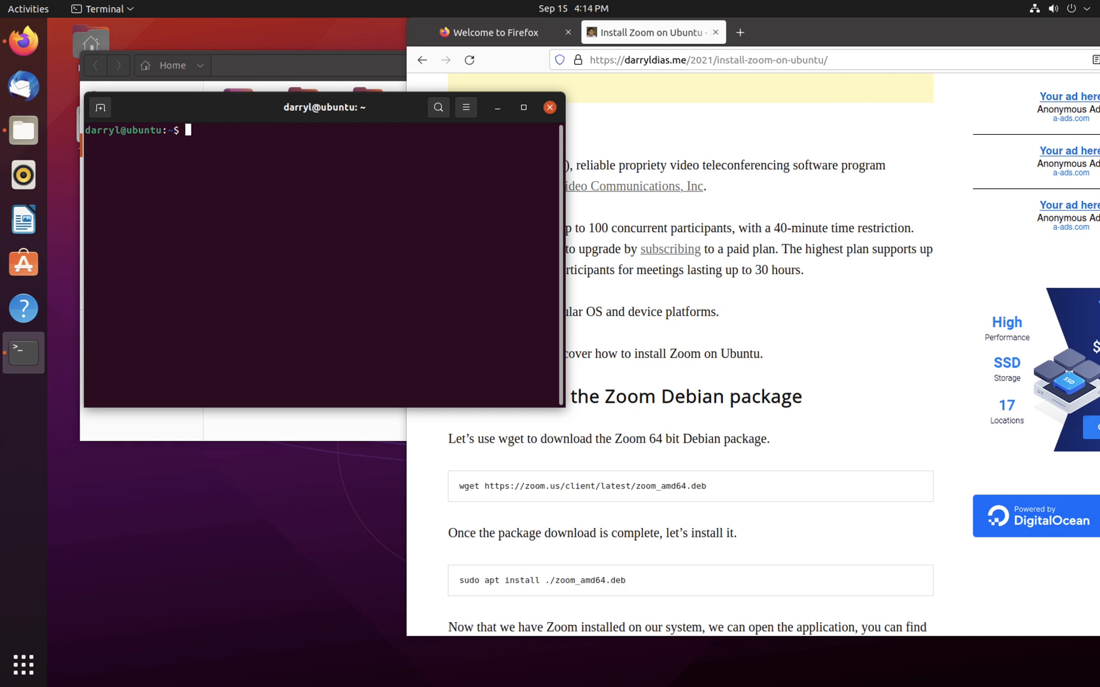
Step: Download zoom_amd64.deb using the tutorial's wget command, then grab the apt install command
double_click(466, 486)
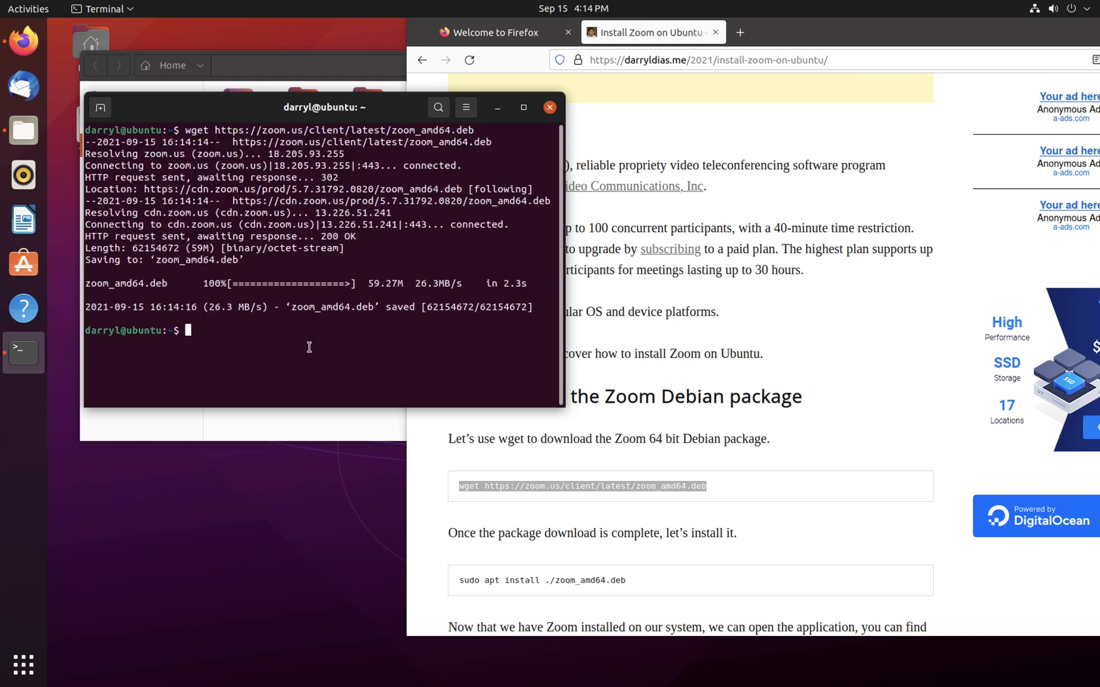
right_click(542, 580)
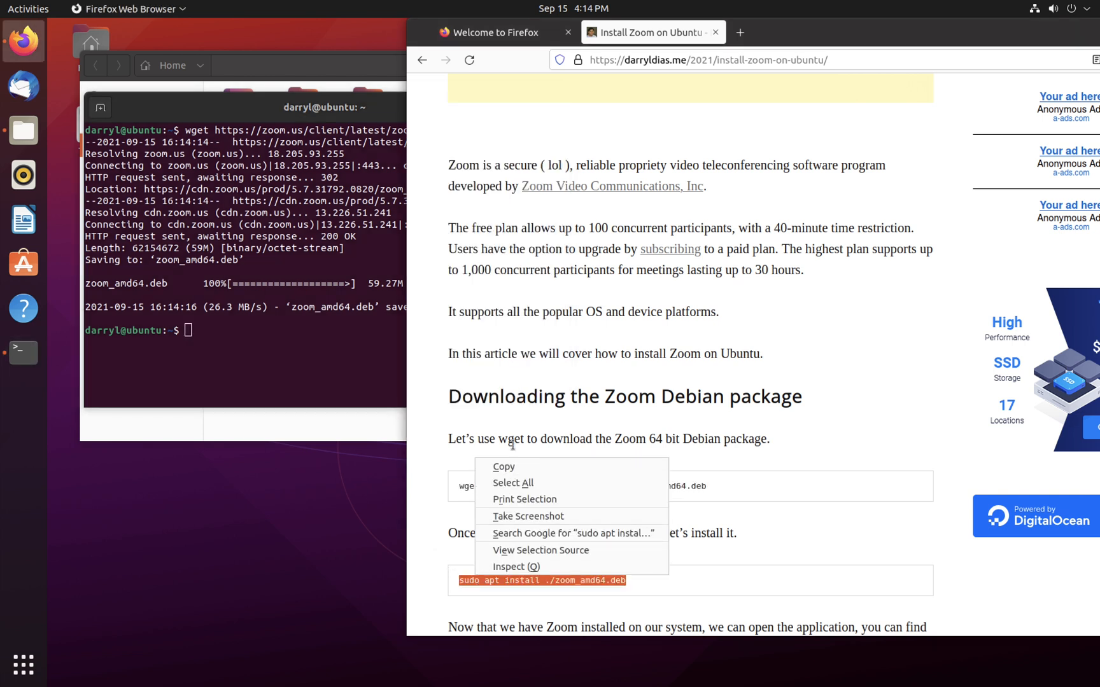